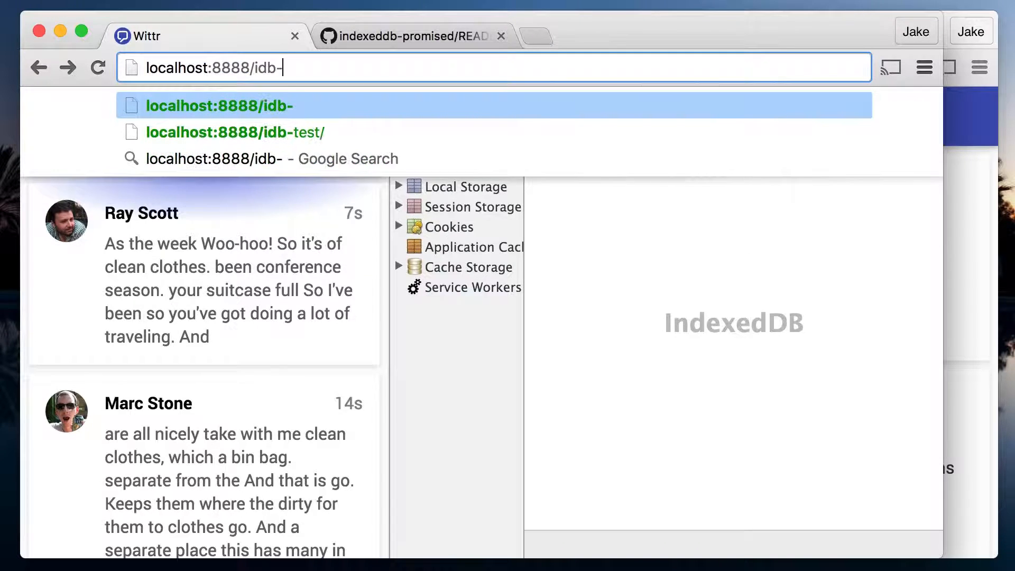
Step: Load the localhost:8888/idb-test/ page in Chrome's first tab
{"action": "left_click", "coordinate": [234, 133]}
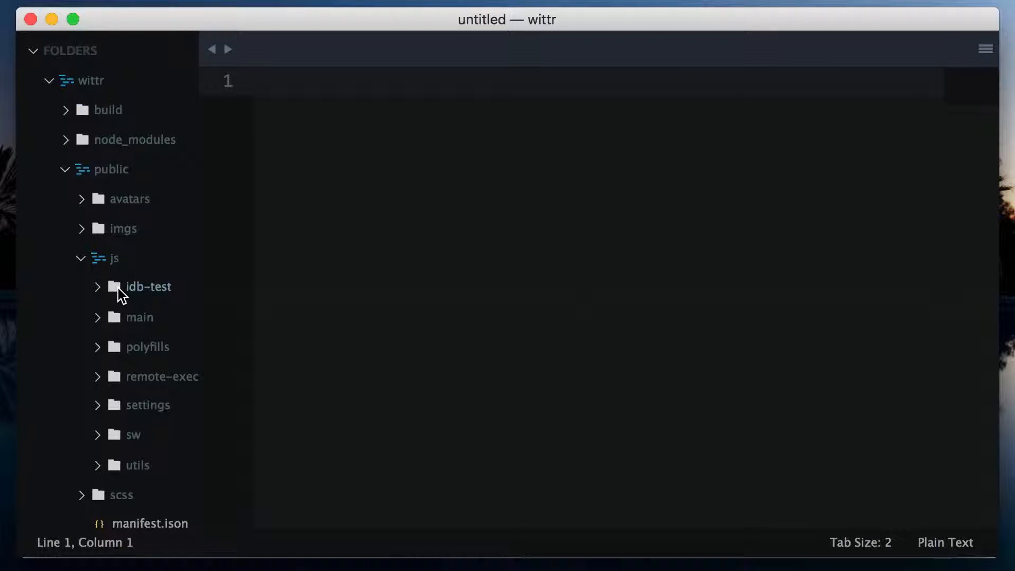
{"action": "left_click", "coordinate": [148, 286]}
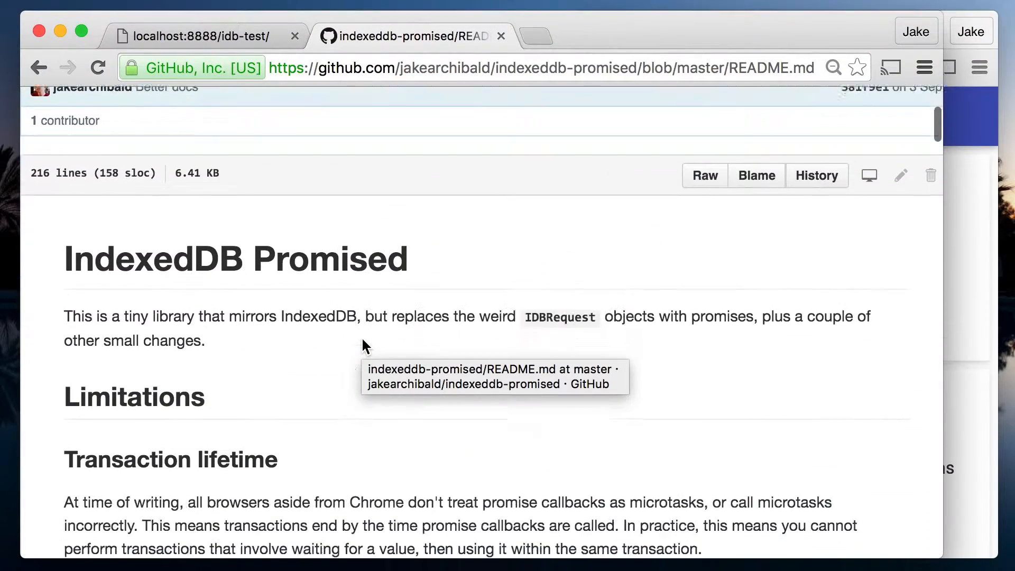
Step: Scroll the indexeddb-promised README down to the idb.open(name, version, upgradeCallback) docs
{"action": "scroll", "scroll_direction": "down", "scroll_amount": 3}
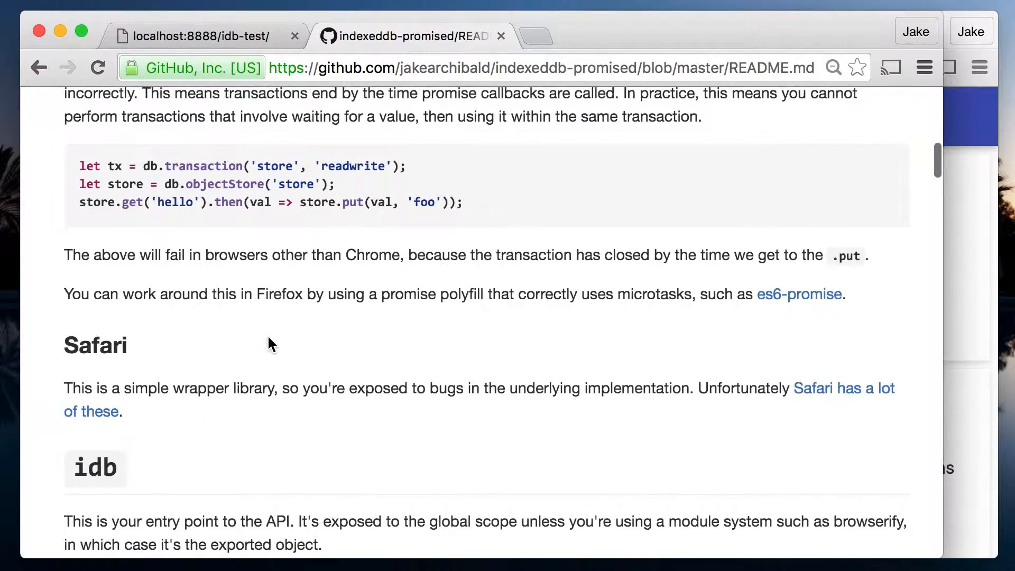
{"action": "scroll", "scroll_direction": "down", "scroll_amount": 3}
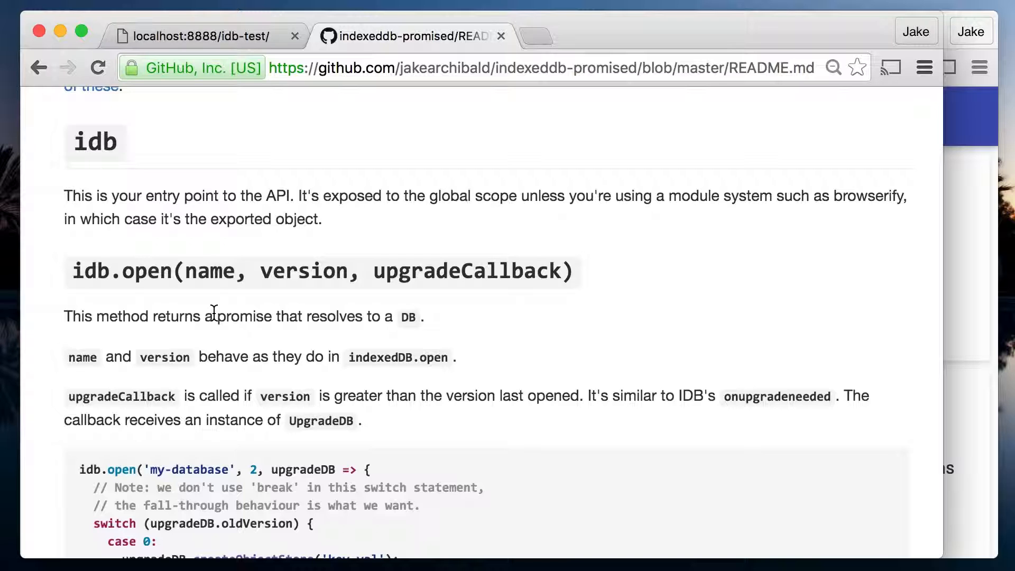
{"action": "mouse_move", "coordinate": [441, 298]}
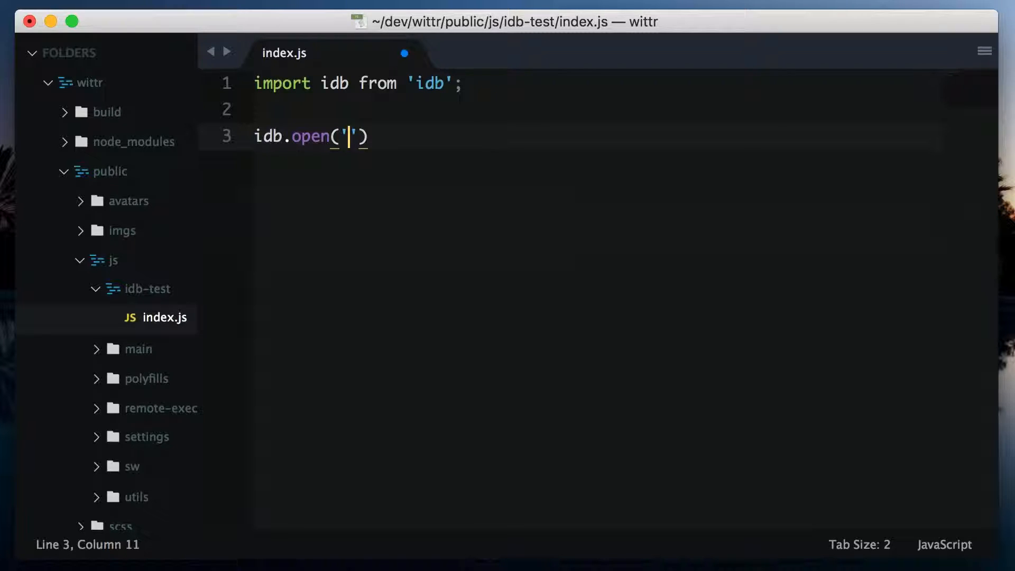
Step: Fill in idb.open with 'test-db', version 1, and a closing semicolon
{"action": "type", "text": "test-db"}
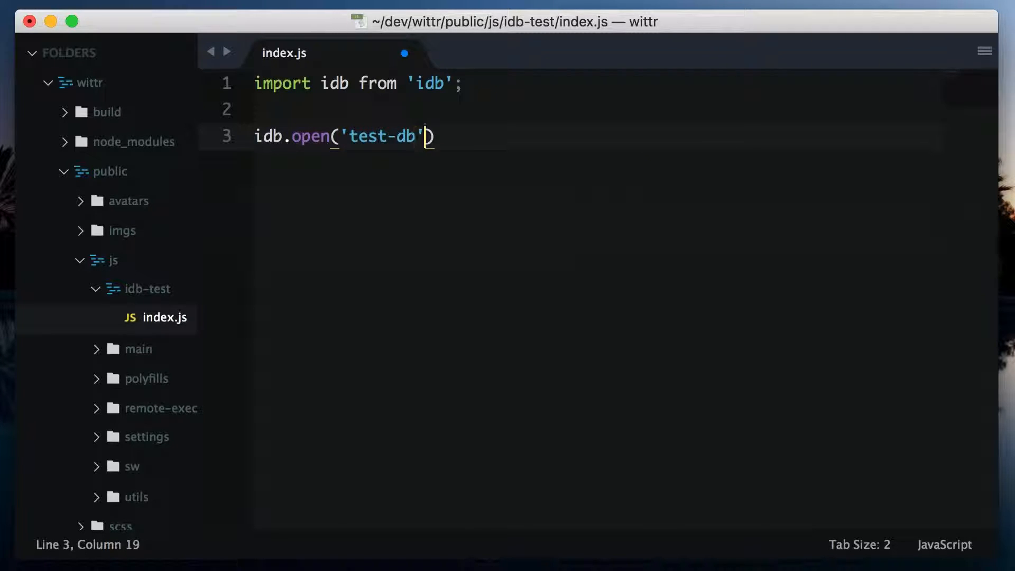
{"action": "type", "text": ", 1, function(upgradeDb"}
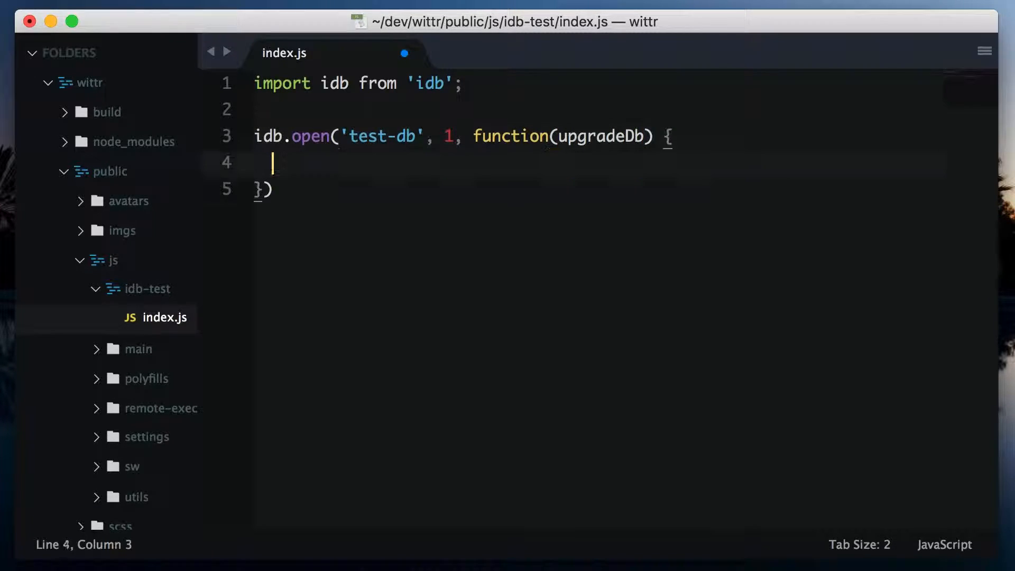
{"action": "type", "text": ";"}
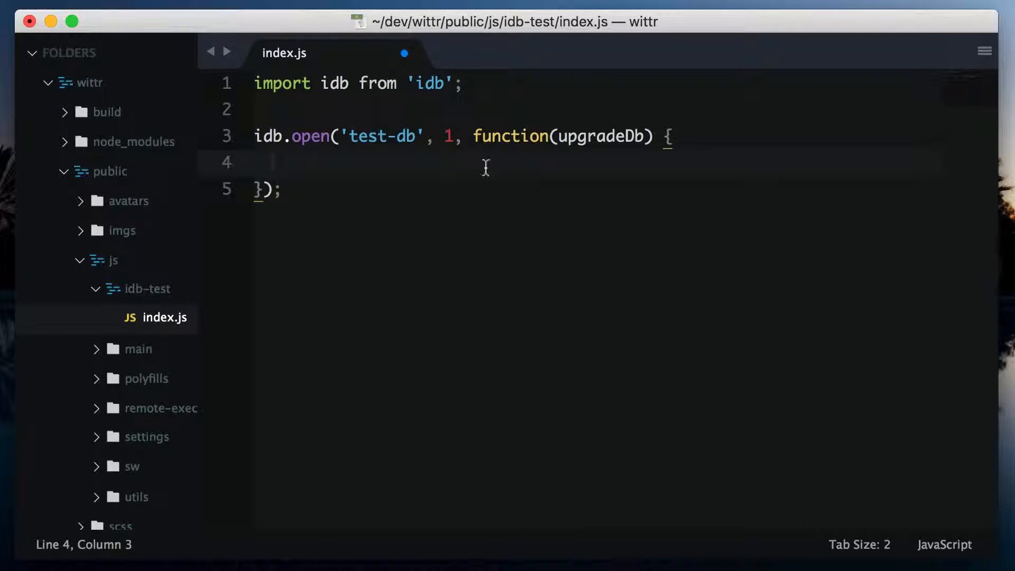
{"action": "mouse_move", "coordinate": [589, 163]}
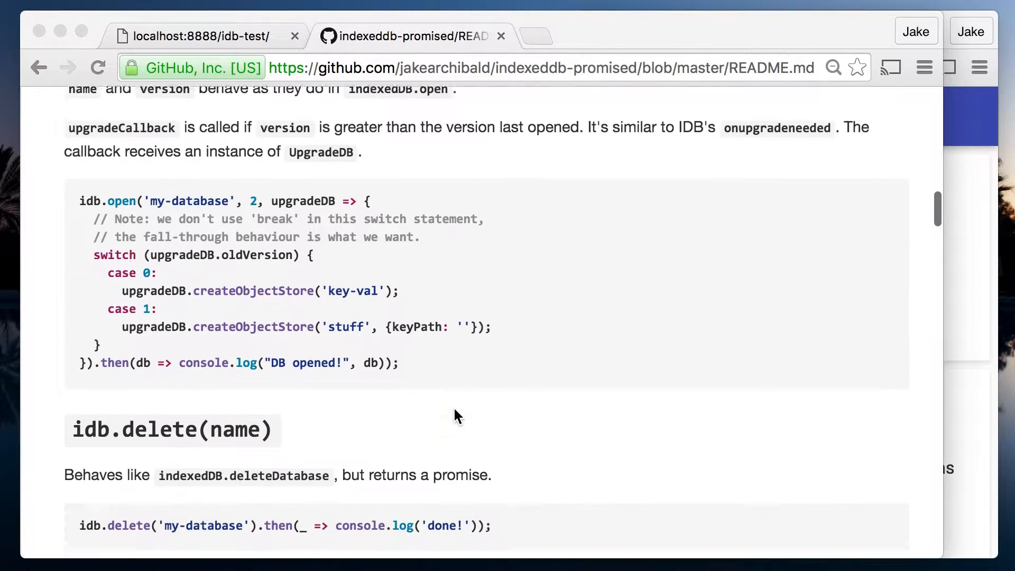
Step: Look up createObjectStore from the README's UpgradeDB section on MDN in a new tab
{"action": "scroll", "scroll_direction": "up", "scroll_amount": 3}
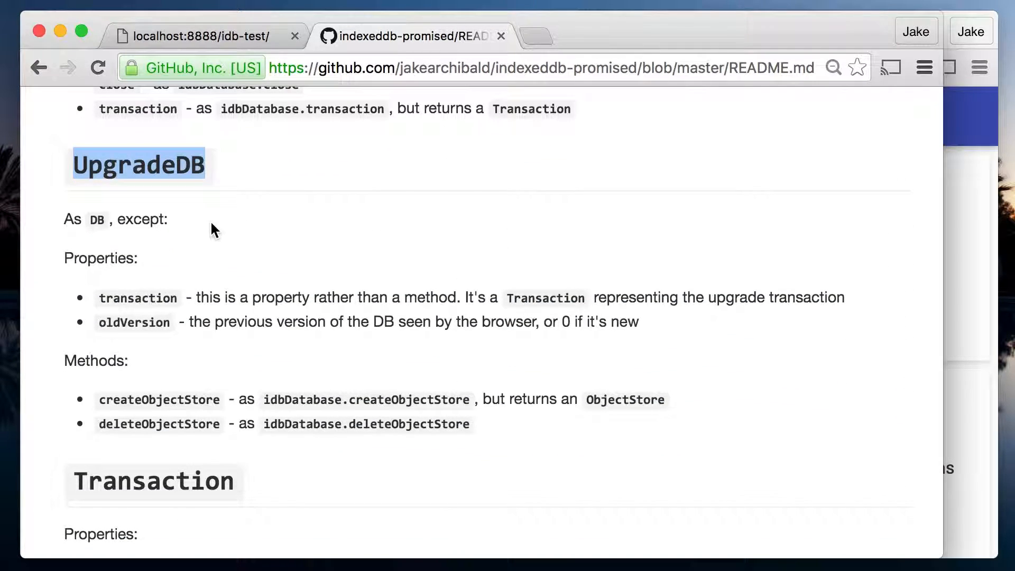
{"action": "mouse_move", "coordinate": [218, 234]}
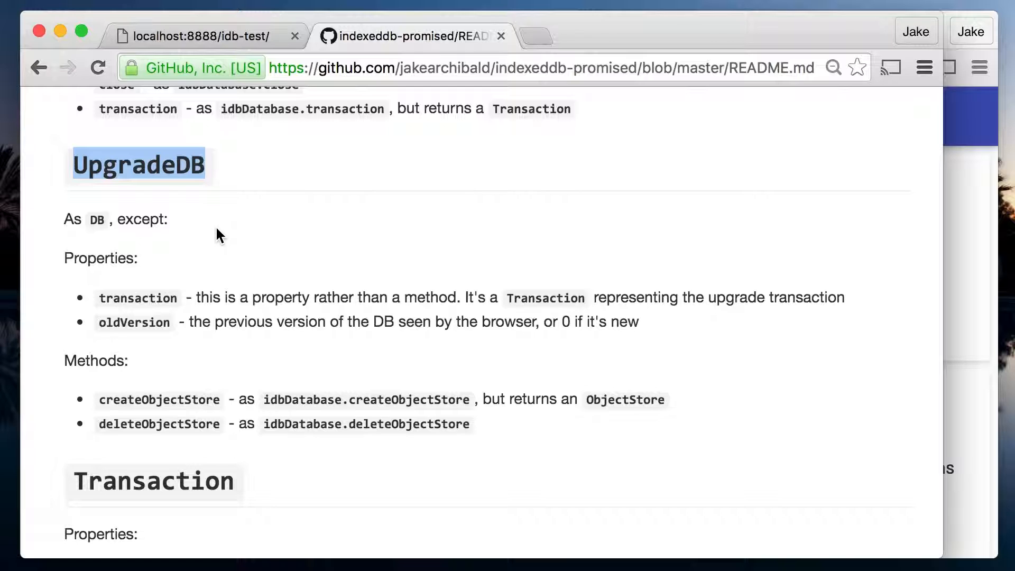
{"action": "left_click", "coordinate": [160, 395]}
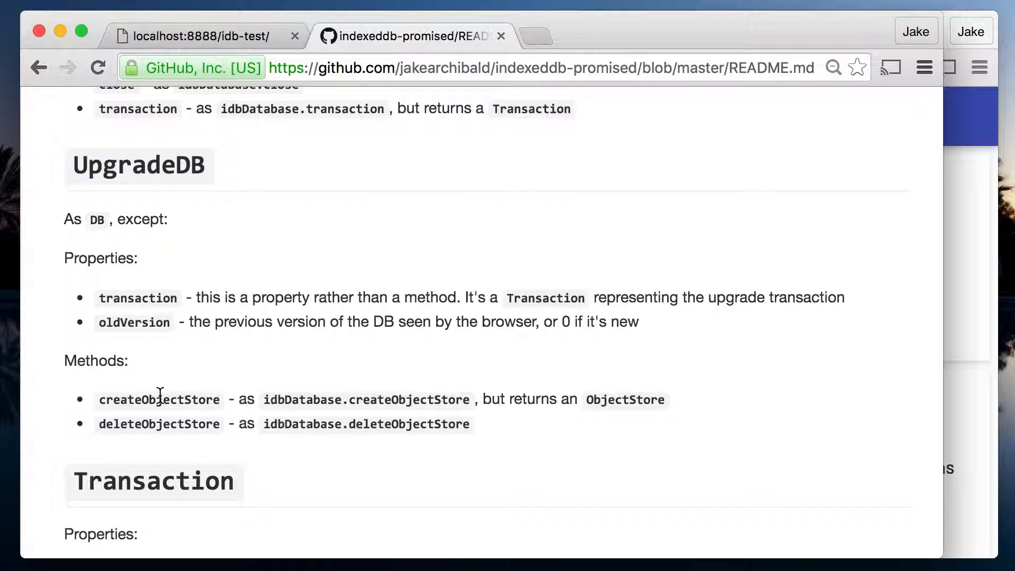
{"action": "double_click", "coordinate": [159, 399]}
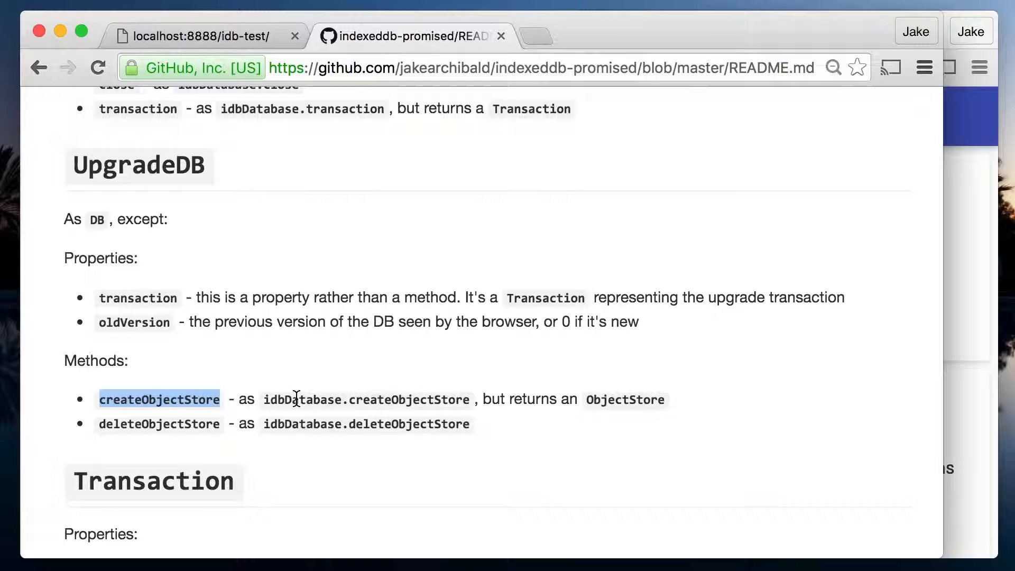
{"action": "left_click", "coordinate": [159, 398]}
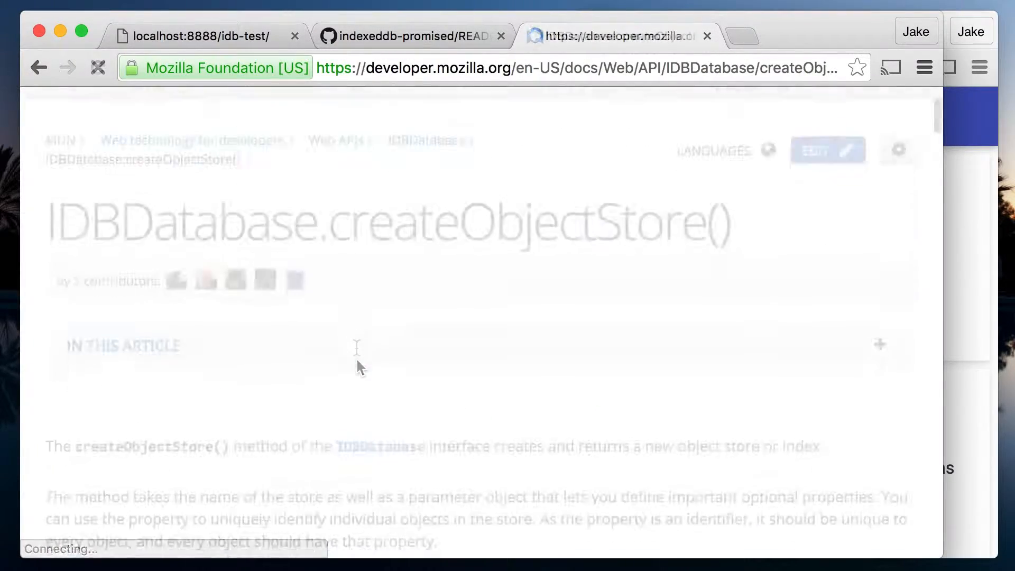
{"action": "scroll", "scroll_direction": "down", "scroll_amount": 3}
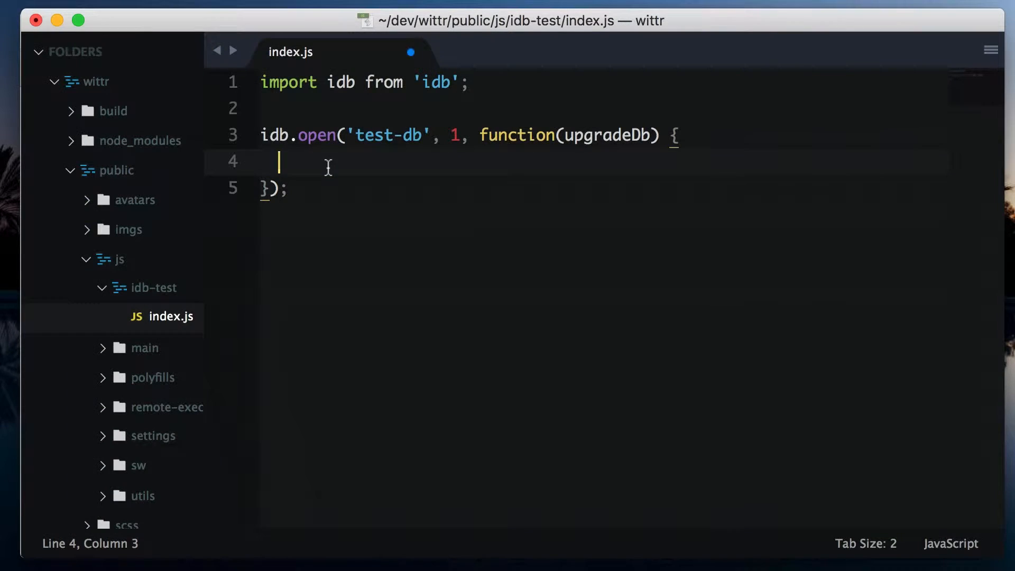
Step: Type 'var keyValStore = upgradeDb.createObjectStore()' inside the upgrade callback
{"action": "type", "text": "var"}
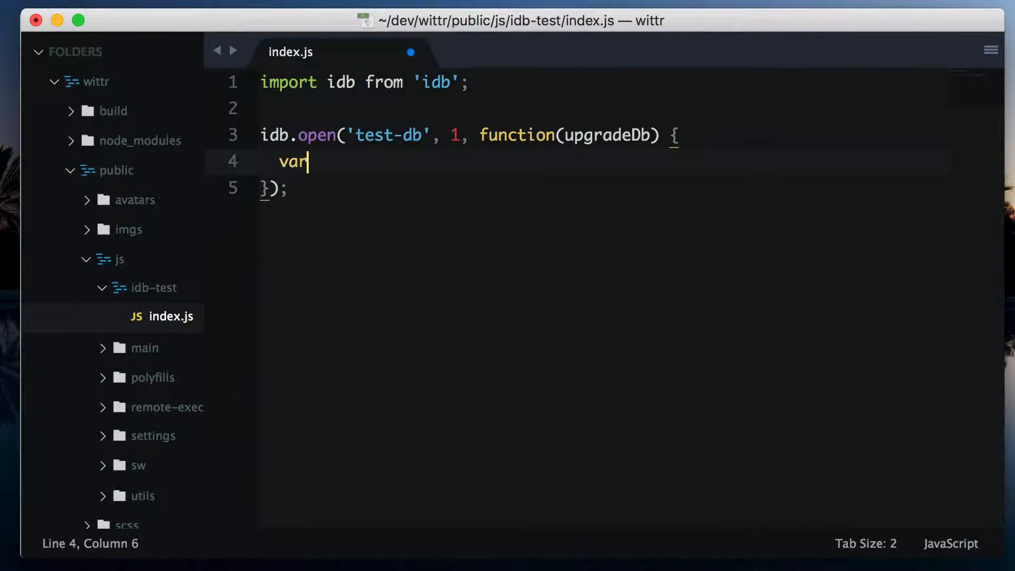
{"action": "type", "text": "keyValStore ="}
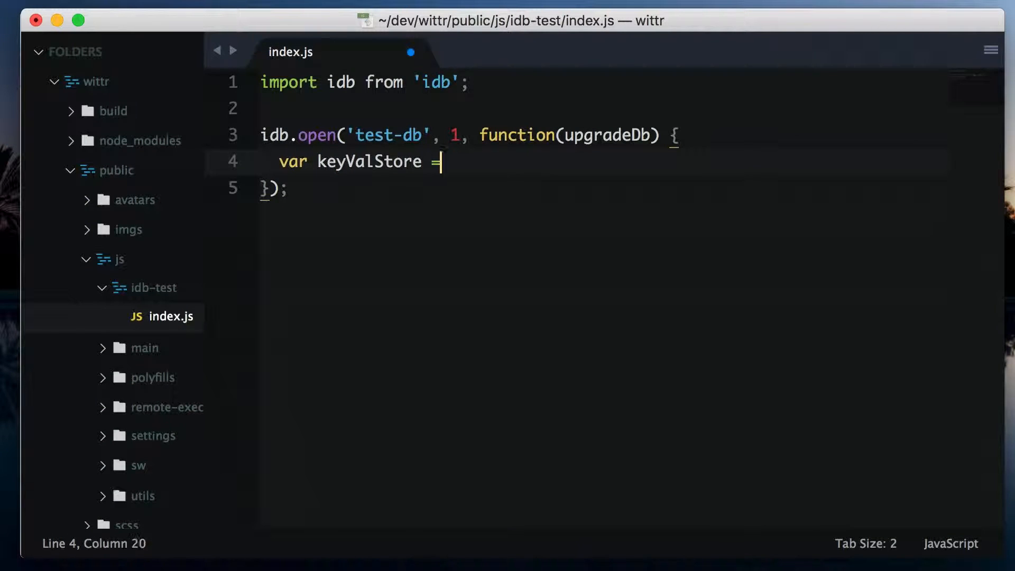
{"action": "type", "text": "upgradeDb."}
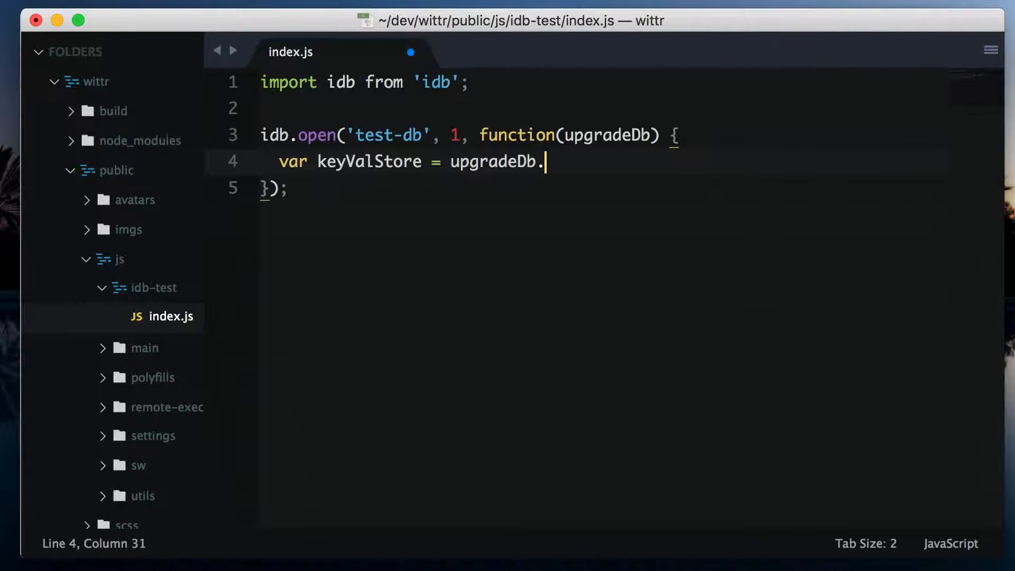
{"action": "type", "text": "createObjectStore()"}
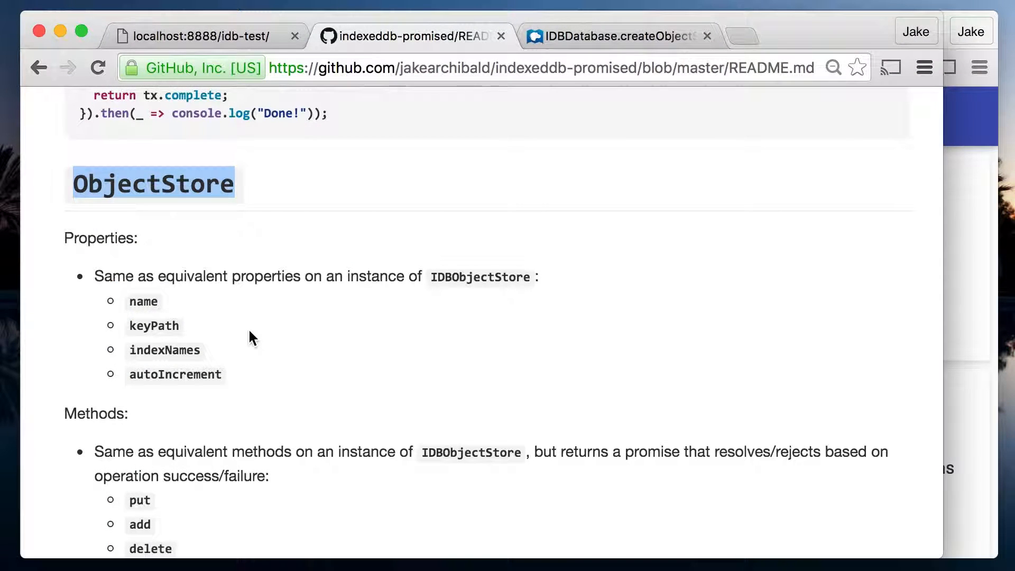
Step: Scroll to the README's ObjectStore methods and select 'put'
{"action": "scroll", "scroll_direction": "down", "scroll_amount": 3}
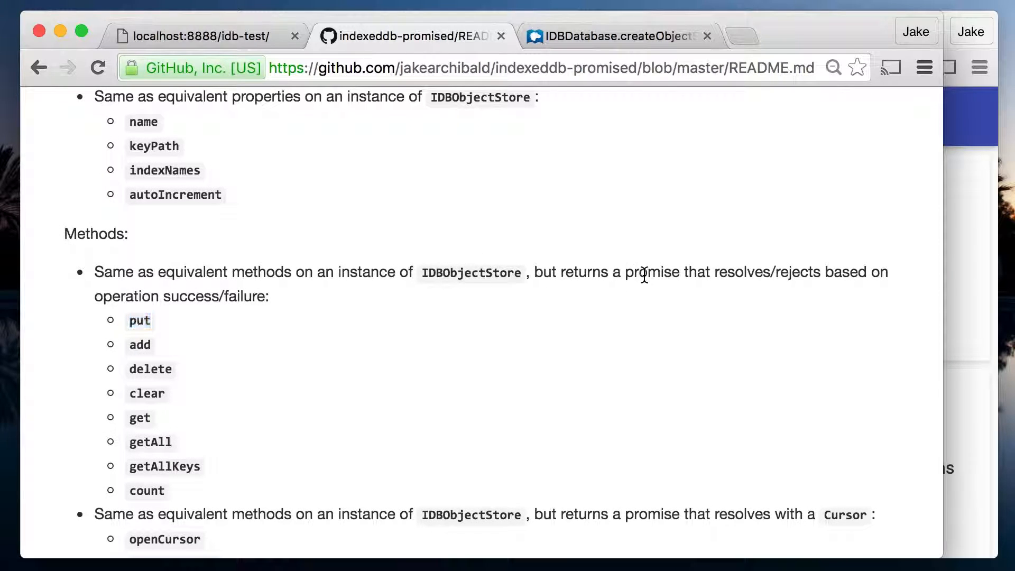
{"action": "double_click", "coordinate": [651, 271]}
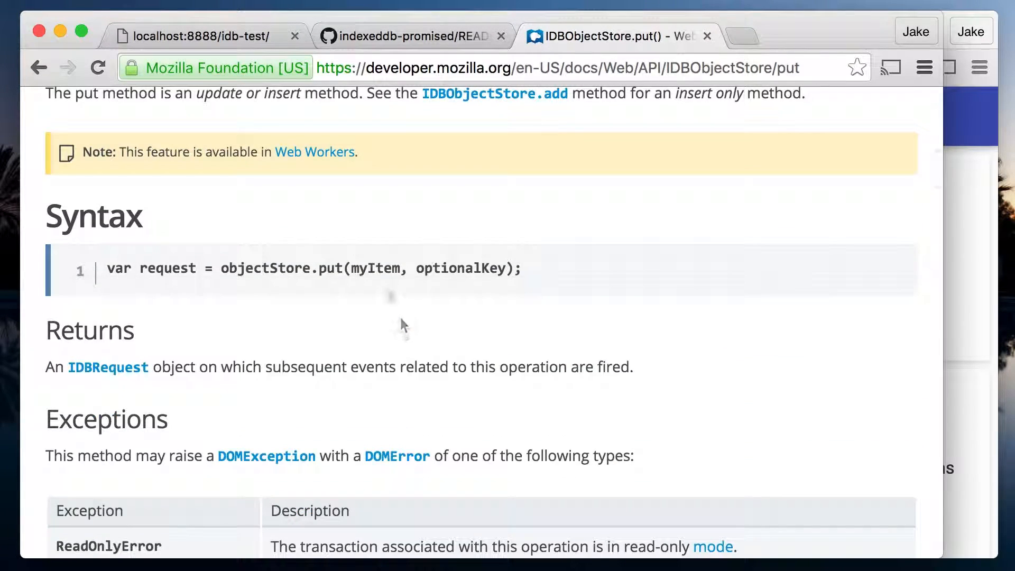
{"action": "mouse_move", "coordinate": [389, 290]}
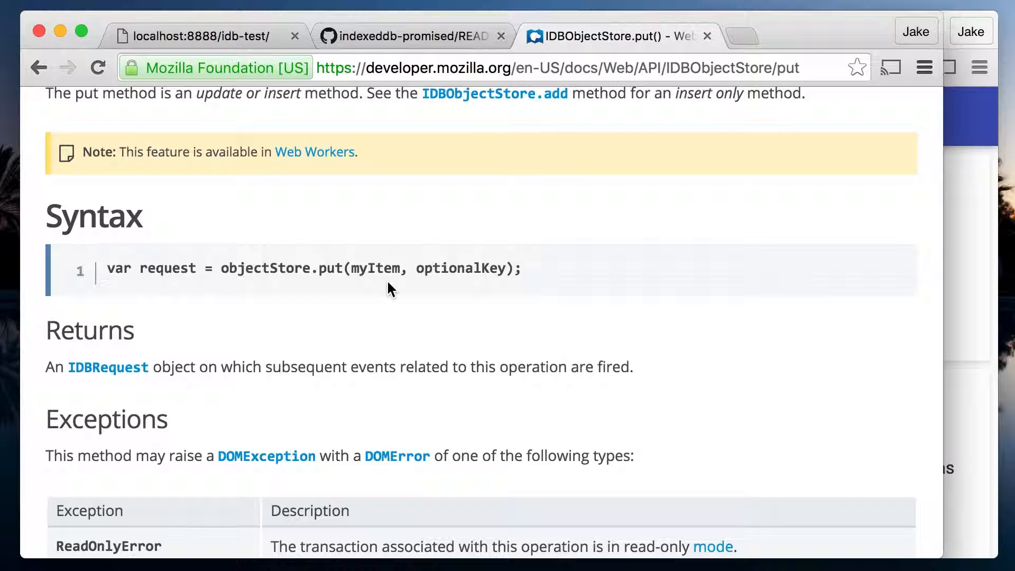
Step: Highlight 'request' and 'optionalKey' in MDN's objectStore.put(myItem, optionalKey) syntax
{"action": "double_click", "coordinate": [167, 268]}
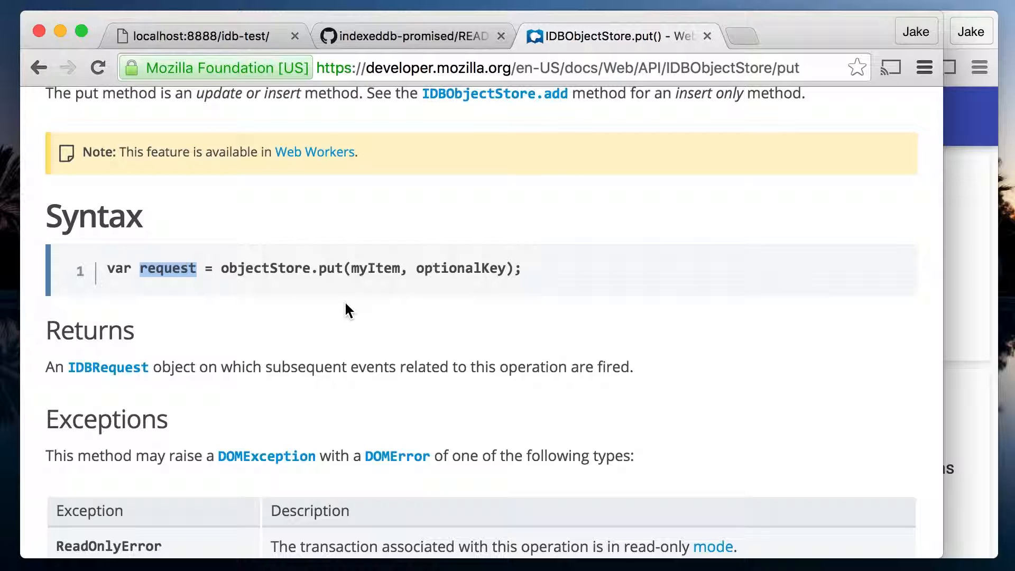
{"action": "mouse_move", "coordinate": [362, 305]}
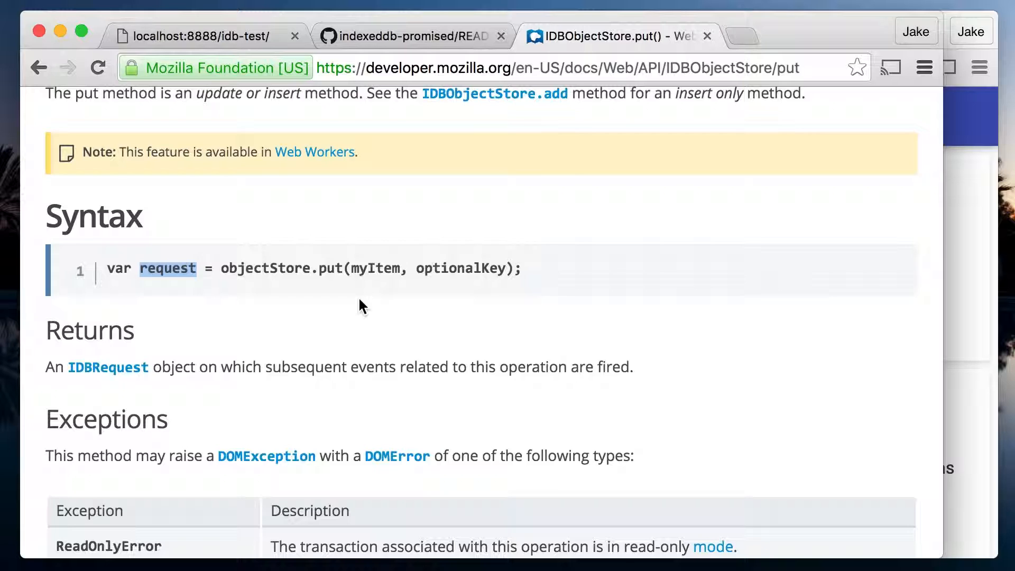
{"action": "double_click", "coordinate": [463, 269]}
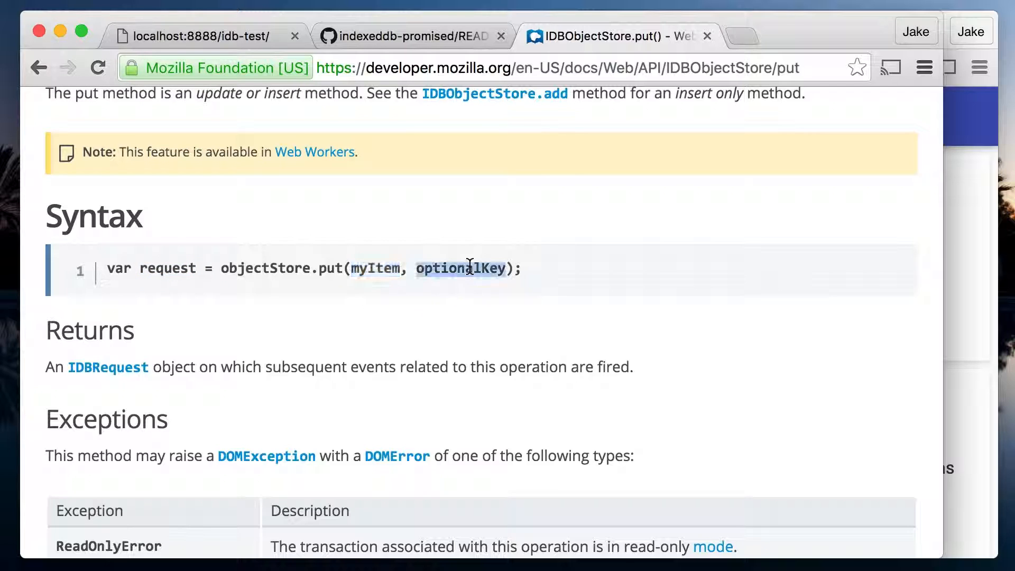
{"action": "mouse_move", "coordinate": [461, 355]}
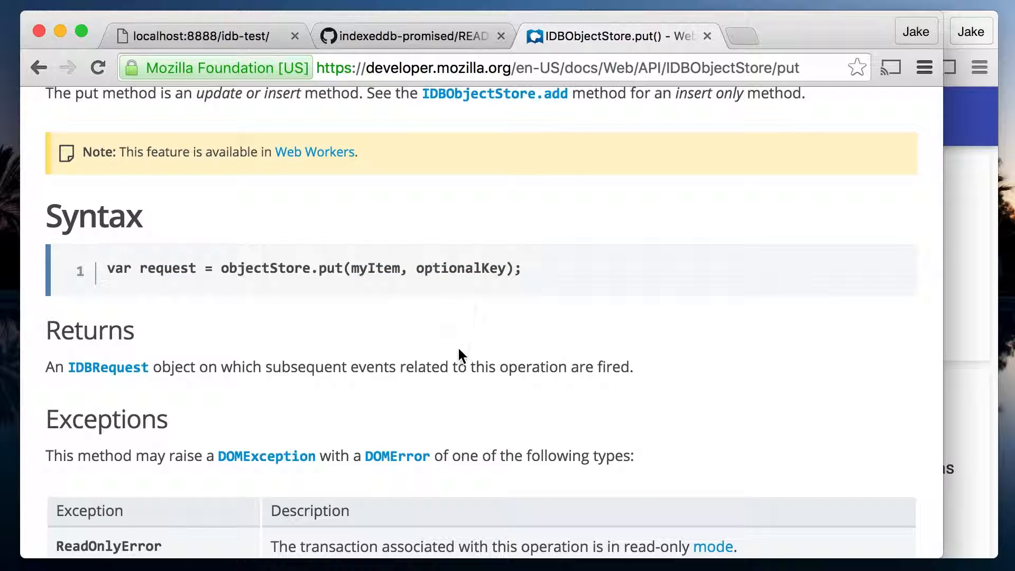
{"action": "mouse_move", "coordinate": [449, 407]}
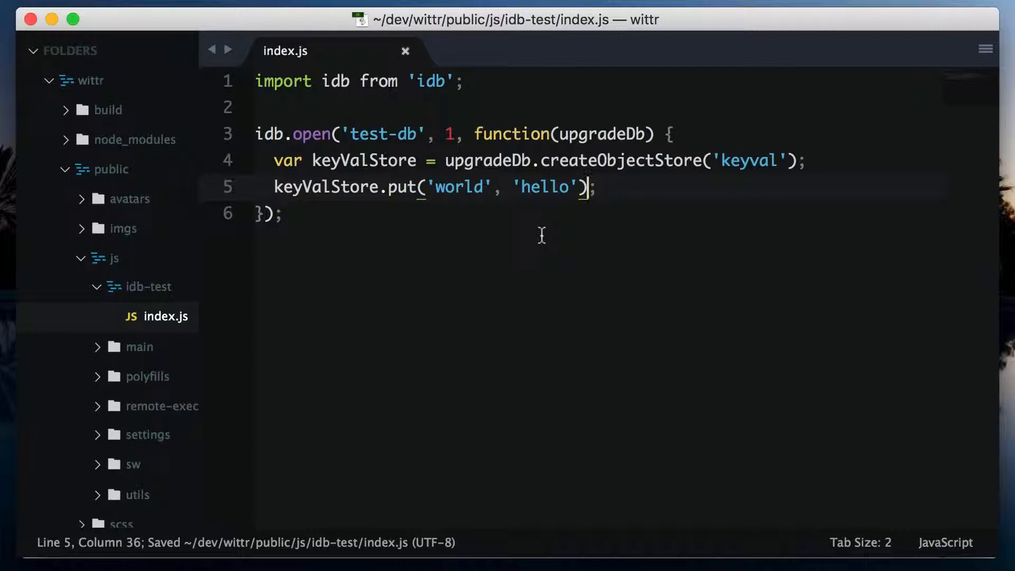
Step: Insert 'var dbPromise =' before the idb.open call on line 3
{"action": "left_click", "coordinate": [257, 133]}
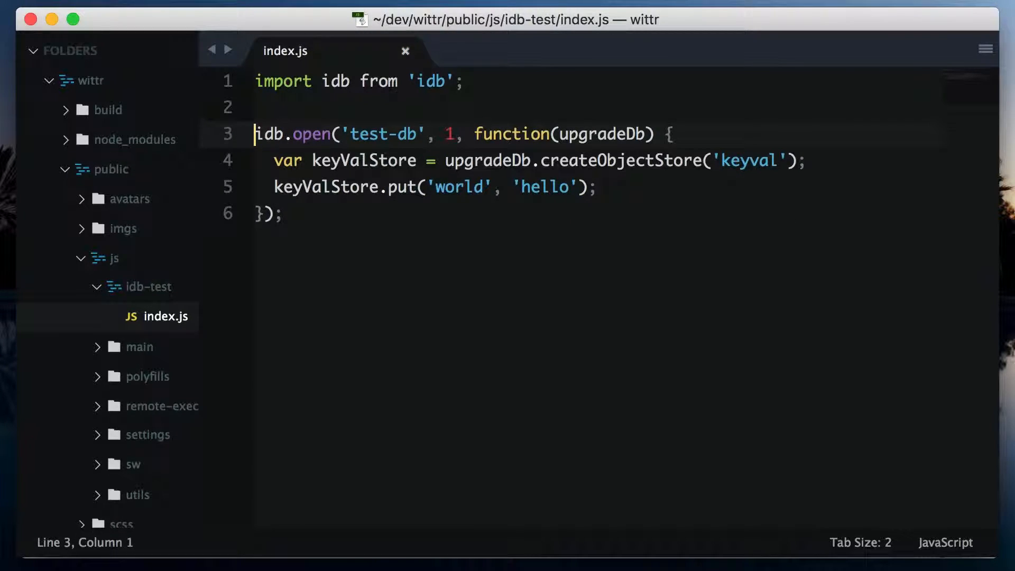
{"action": "type", "text": "var"}
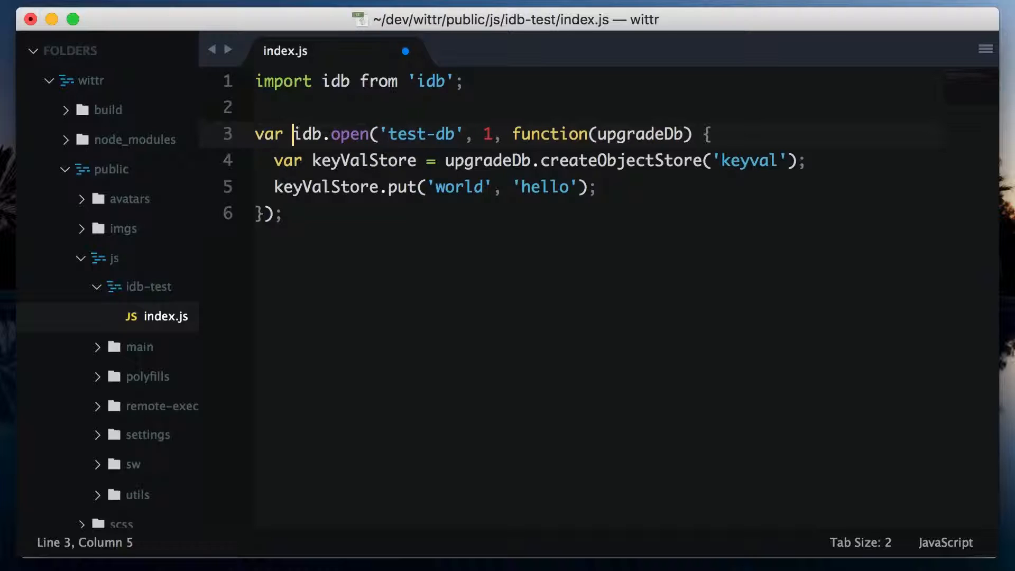
{"action": "type", "text": "dbPromise"}
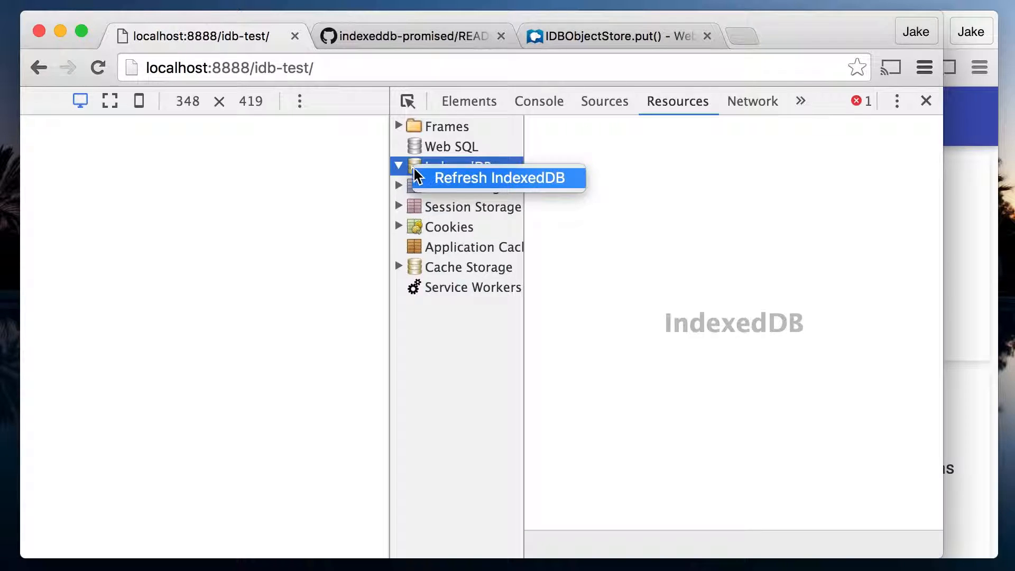
Step: Refresh IndexedDB in DevTools, then select and expand test-db to show keyval
{"action": "left_click", "coordinate": [495, 178]}
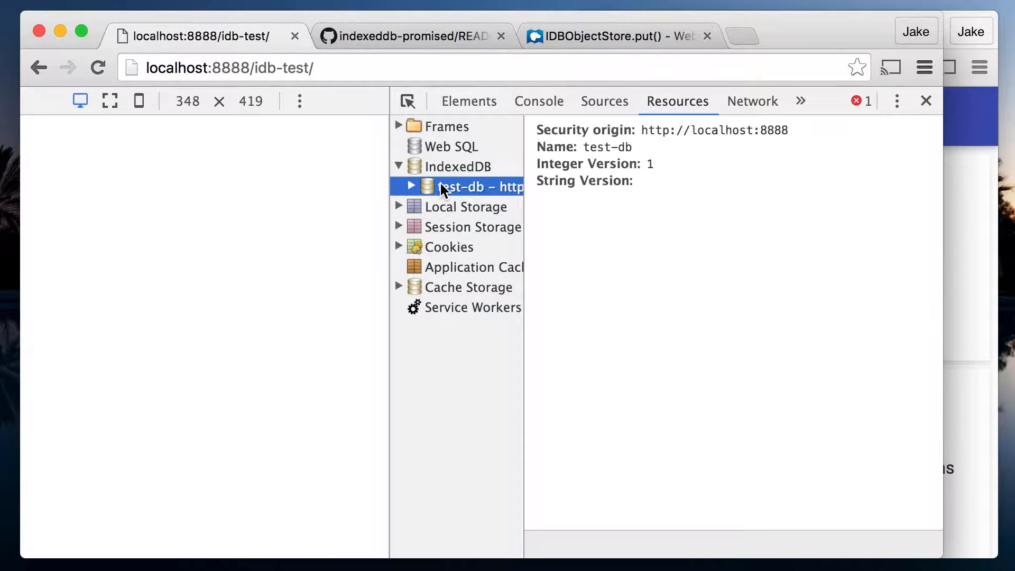
{"action": "left_click", "coordinate": [411, 187]}
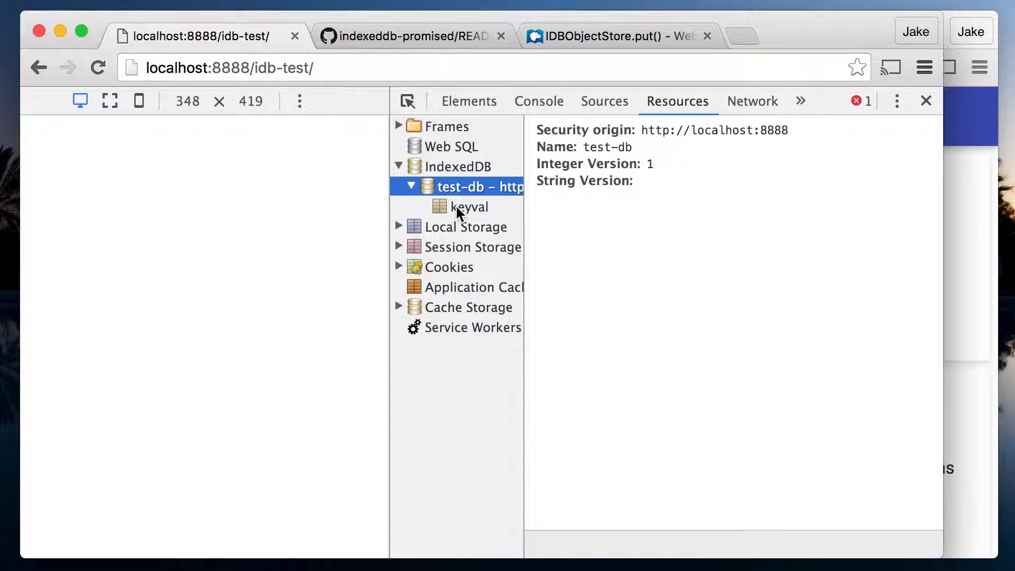
{"action": "left_click", "coordinate": [470, 207]}
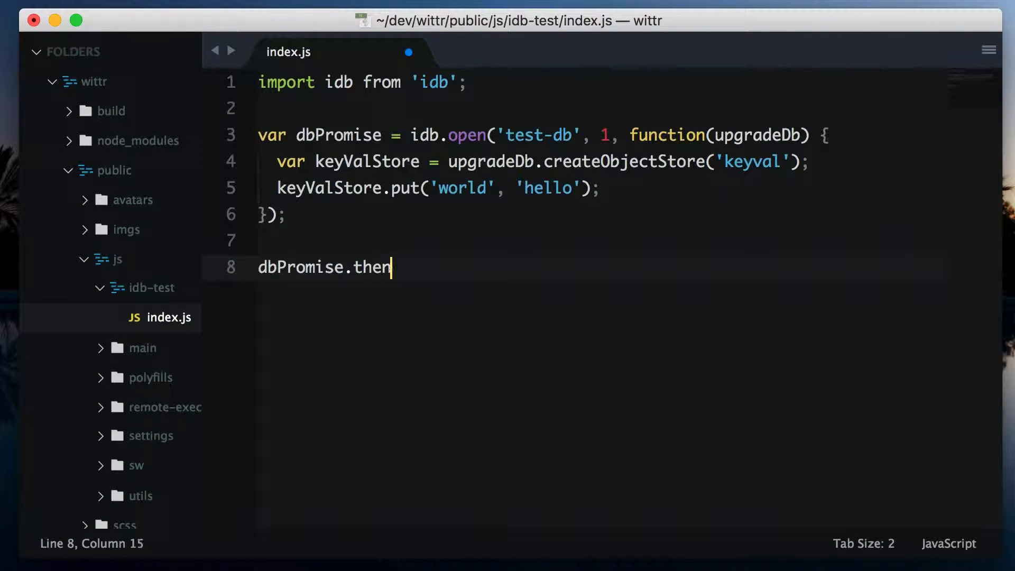
Step: Add dbPromise.then(function(db) {...}) opening a keyval transaction and its keyval object store
{"action": "type", "text": "(function(db) {"}
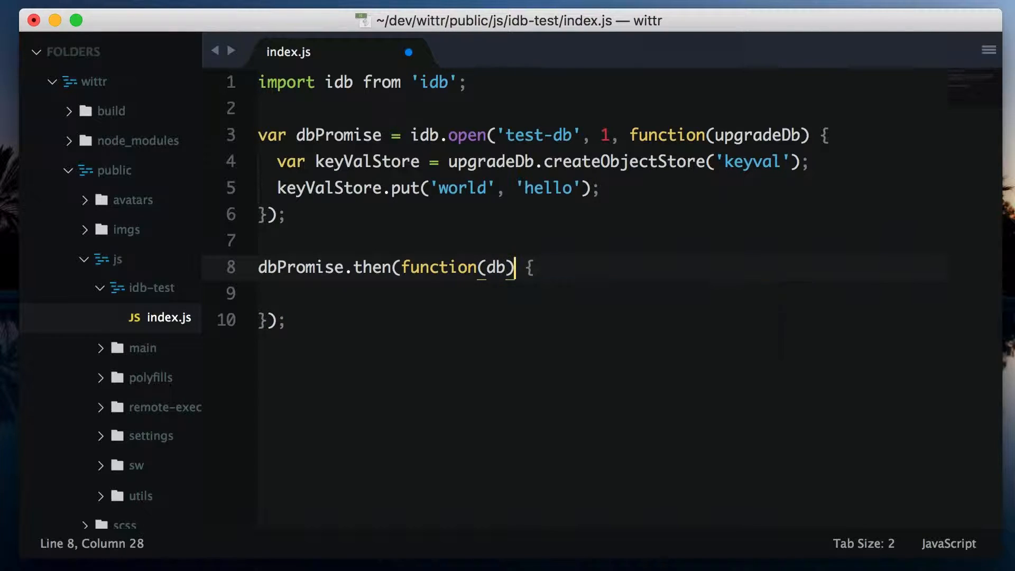
{"action": "type", "text": "var tx = d"}
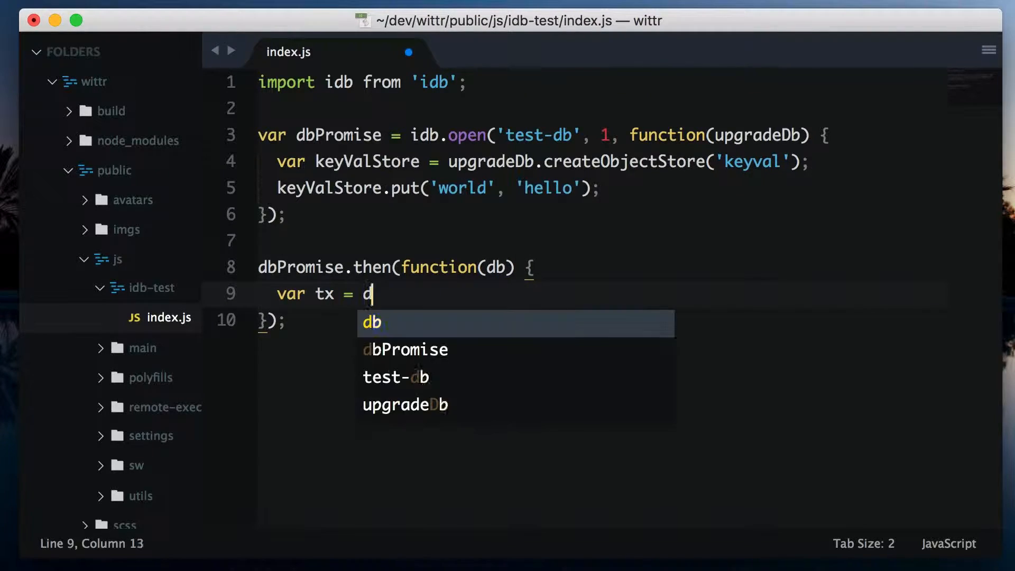
{"action": "type", "text": "b.transactio"}
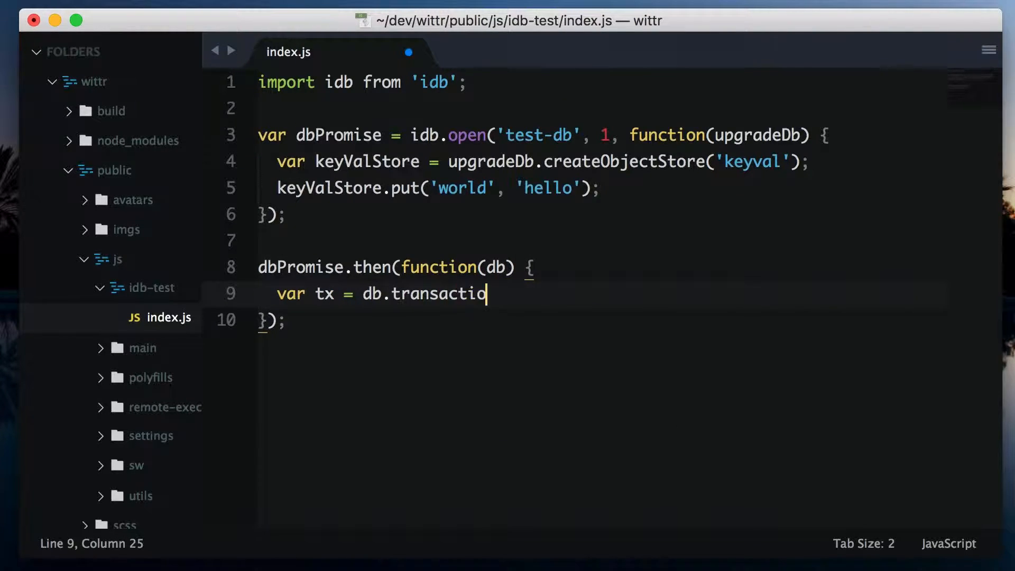
{"action": "type", "text": "n('keyval');"}
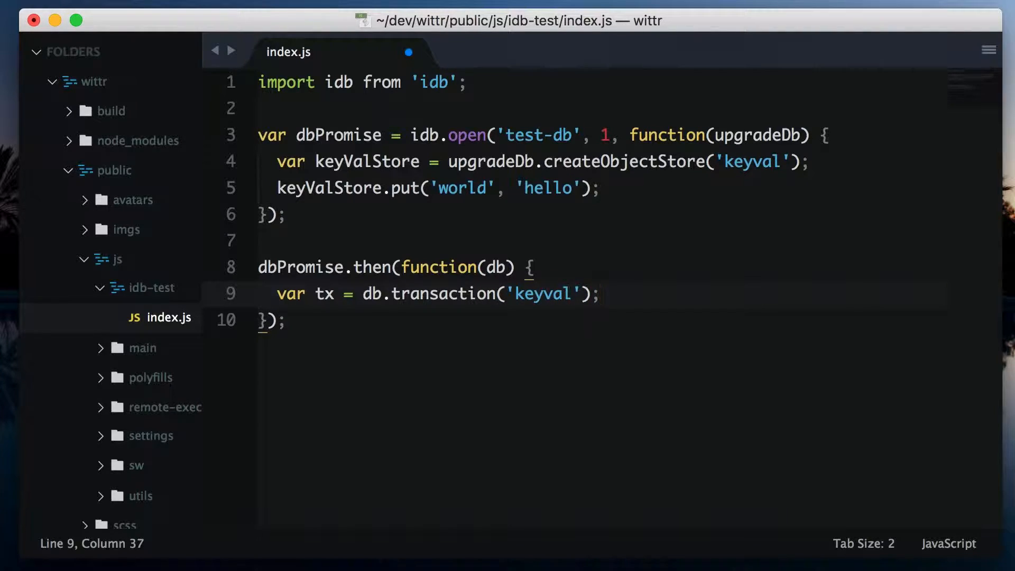
{"action": "type", "text": "var keyValStore ="}
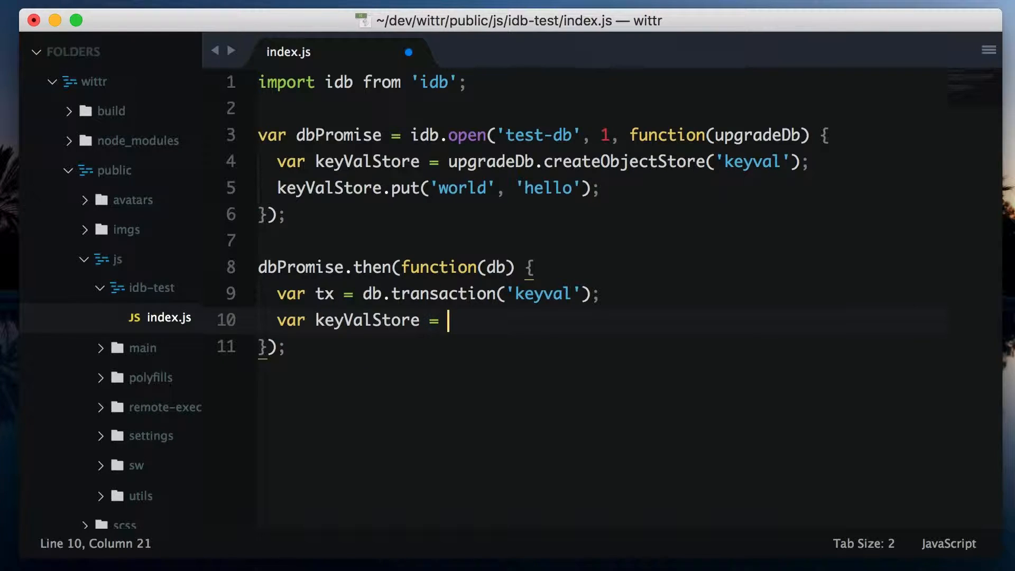
{"action": "type", "text": "tx.objectStore();"}
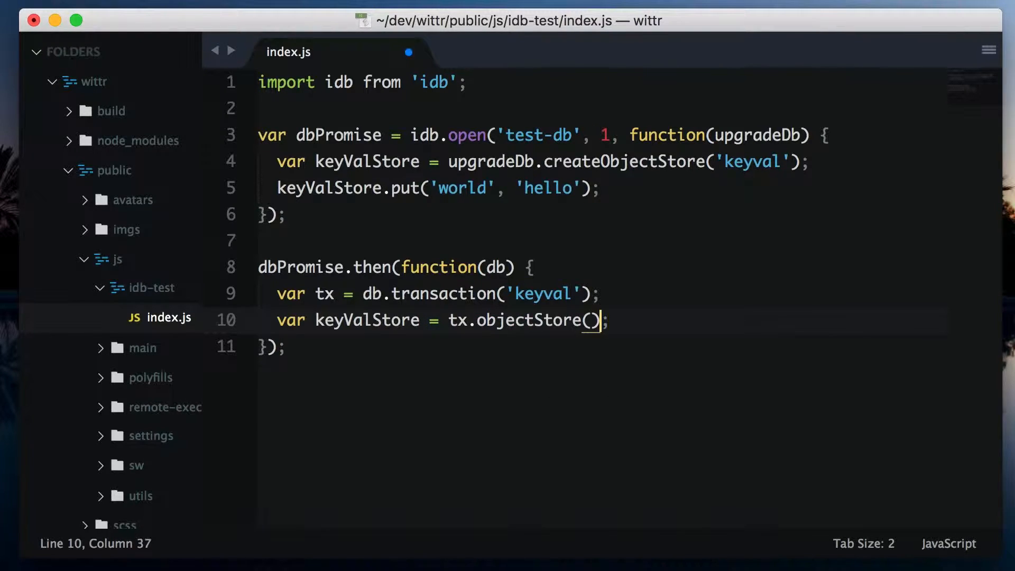
{"action": "type", "text": "'keyval'"}
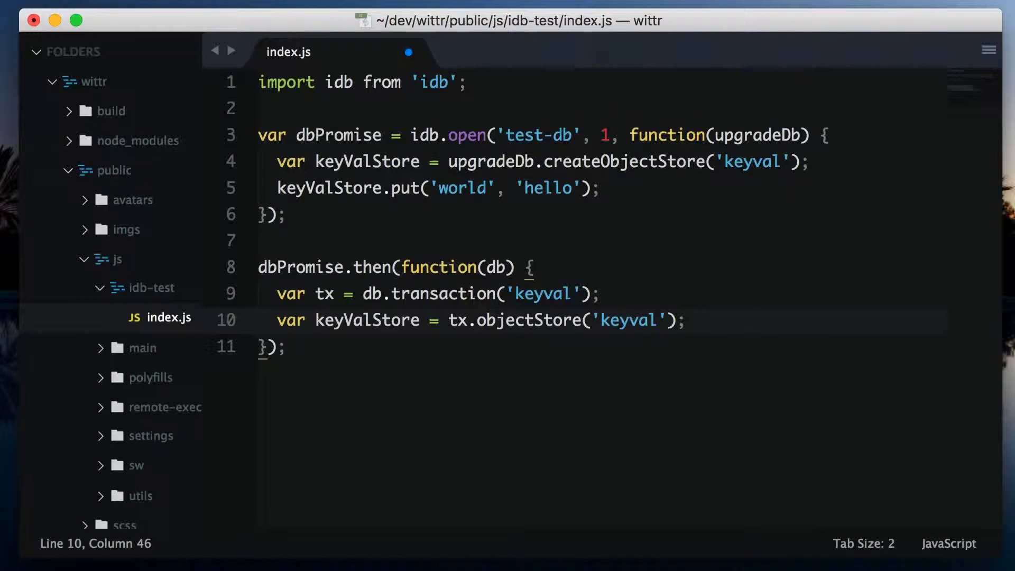
Step: Return keyValStore.get('hello') and log the value with '"hello" is:'
{"action": "type", "text": "return"}
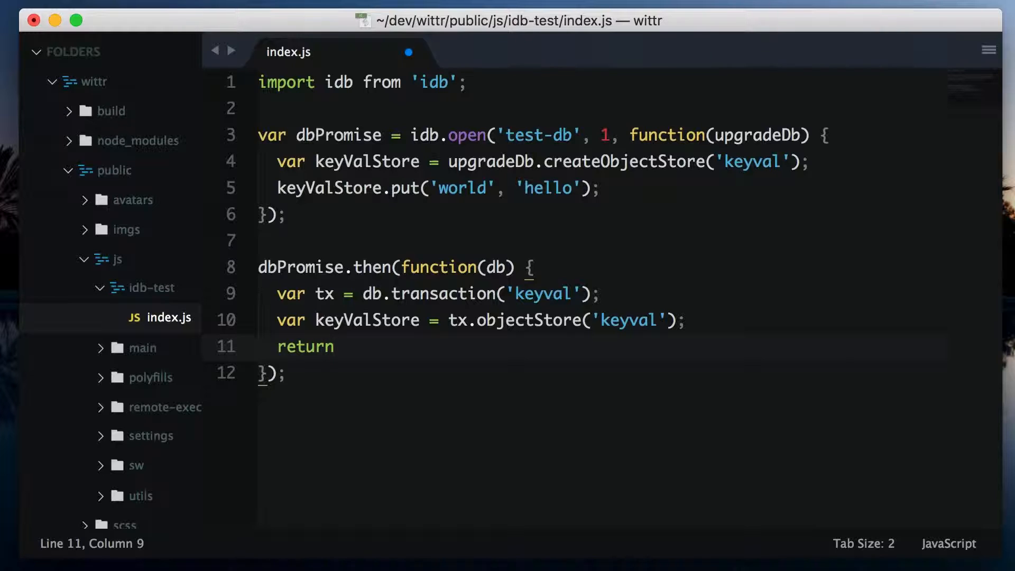
{"action": "type", "text": "keyValStore.get()"}
{"action": "type", "text": "console.log('The value of"}
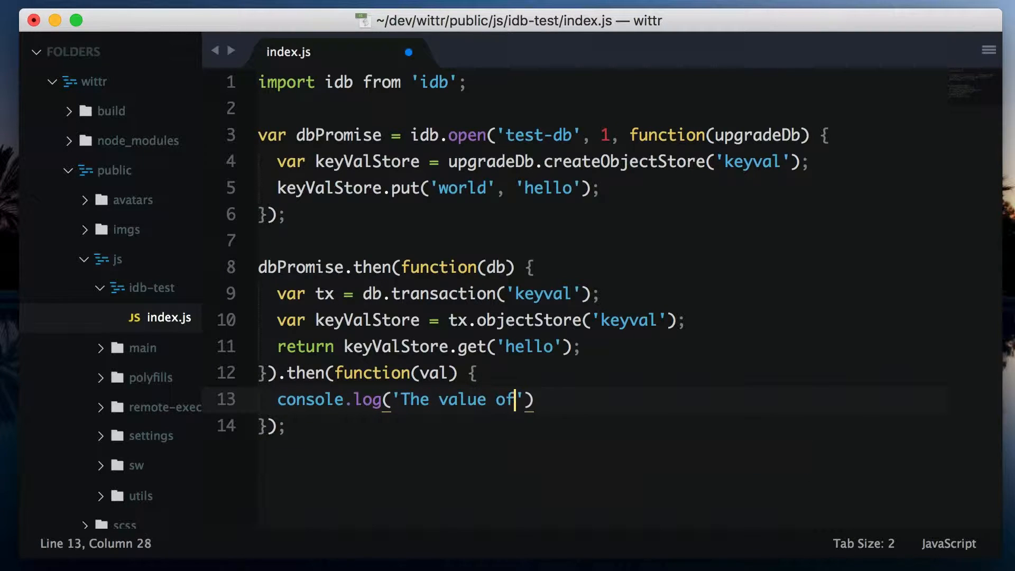
{"action": "type", "text": "\"hello\" is:', val);"}
{"action": "type", "text": "db"}
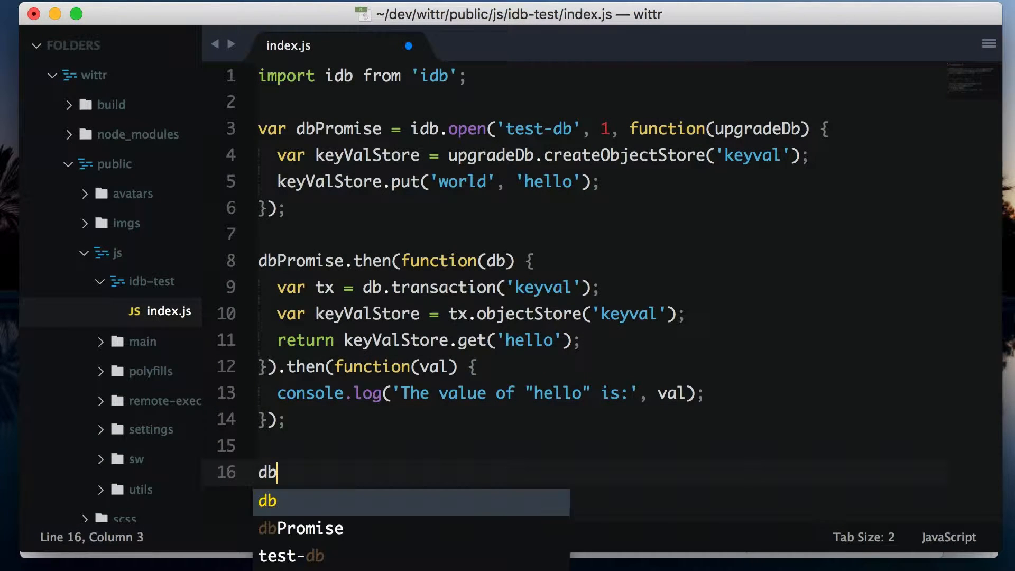
Step: Write a second dbPromise.then opening a readwrite keyval transaction that puts 'bar' under 'foo'
{"action": "type", "text": "Promise.then(function(db) {"}
{"action": "type", "text": "var"}
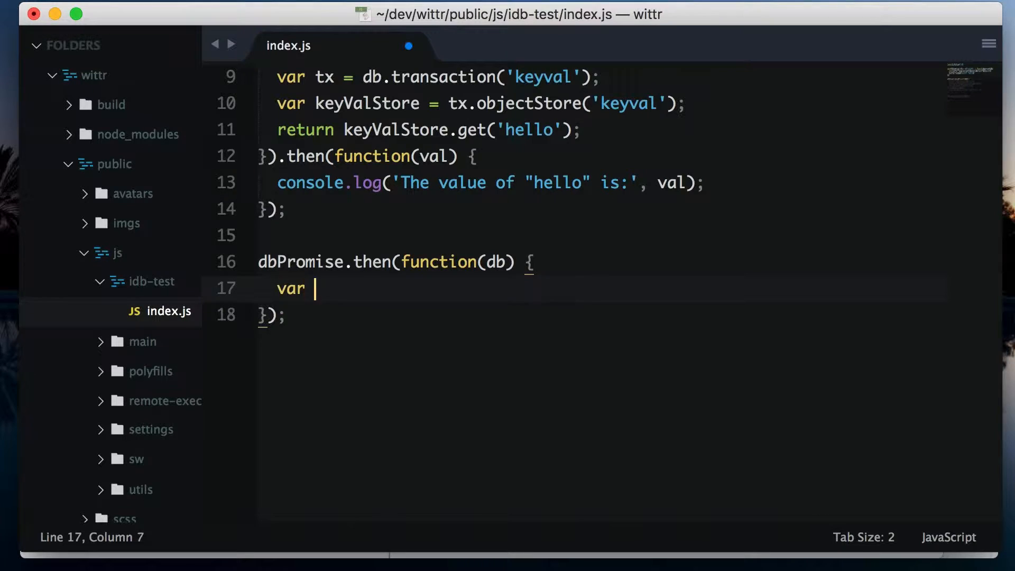
{"action": "type", "text": "tx = db.transaction('keyval', 'readwrite');"}
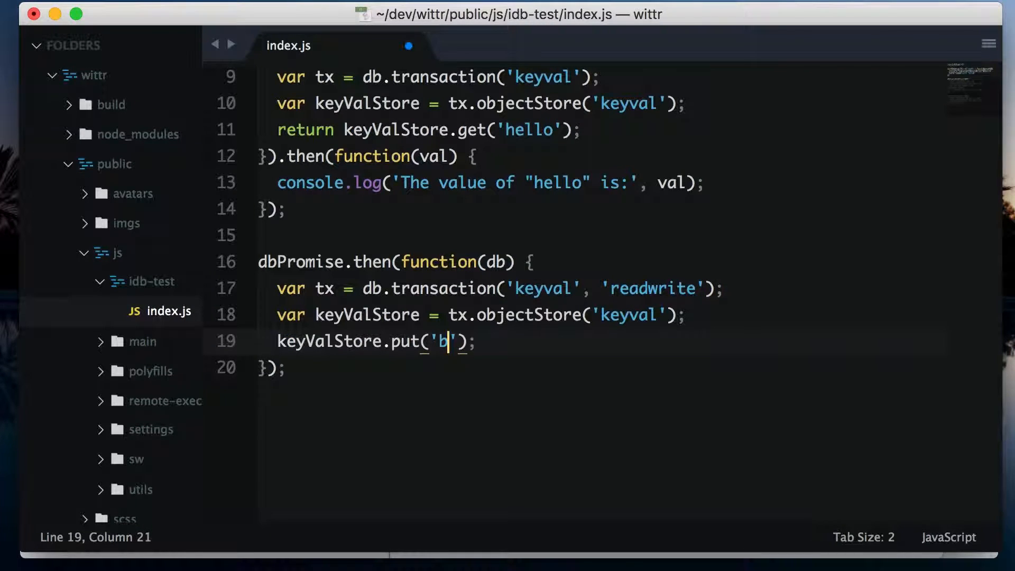
{"action": "type", "text": "ar', '"}
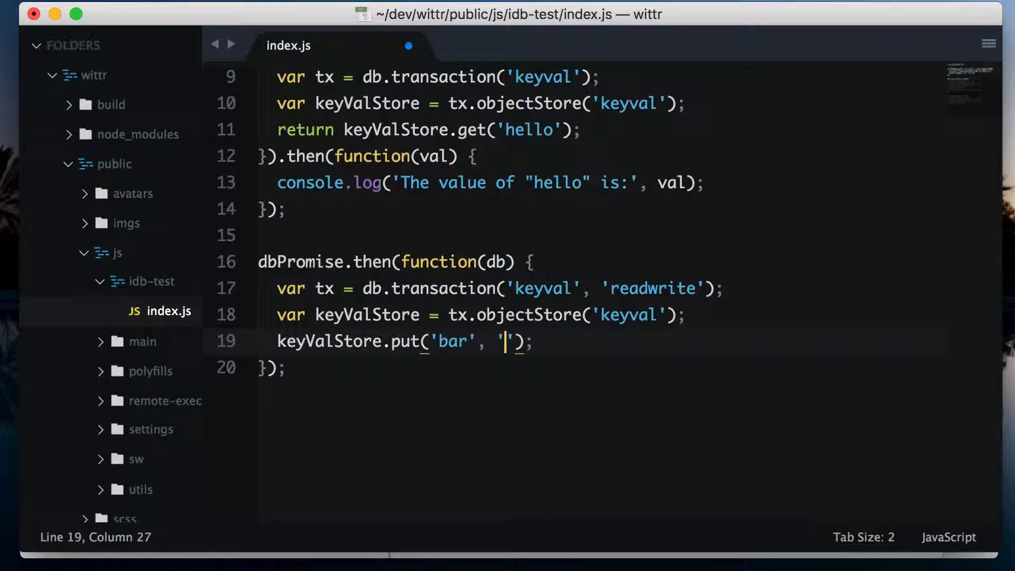
{"action": "type", "text": "foo"}
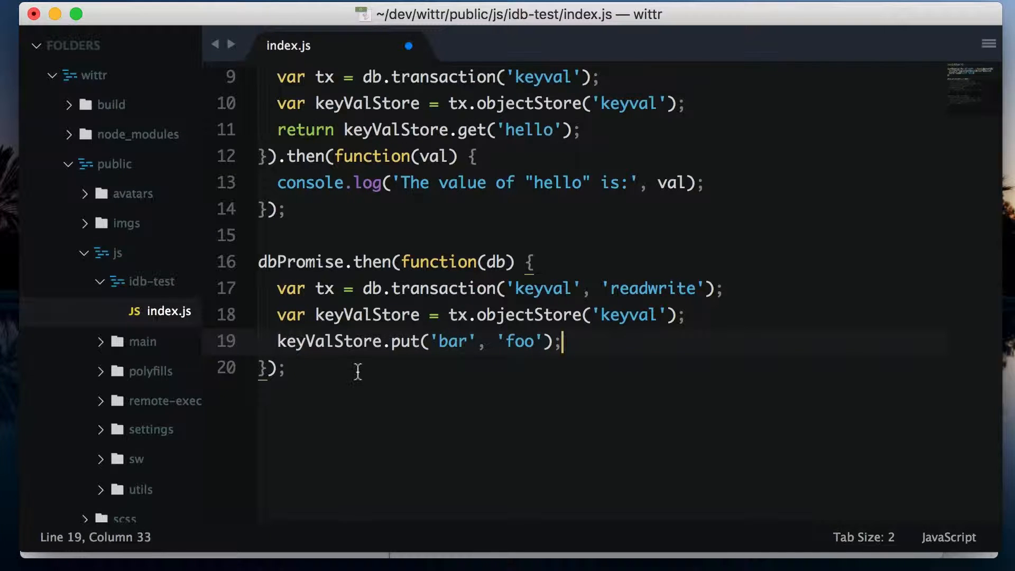
{"action": "double_click", "coordinate": [404, 341]}
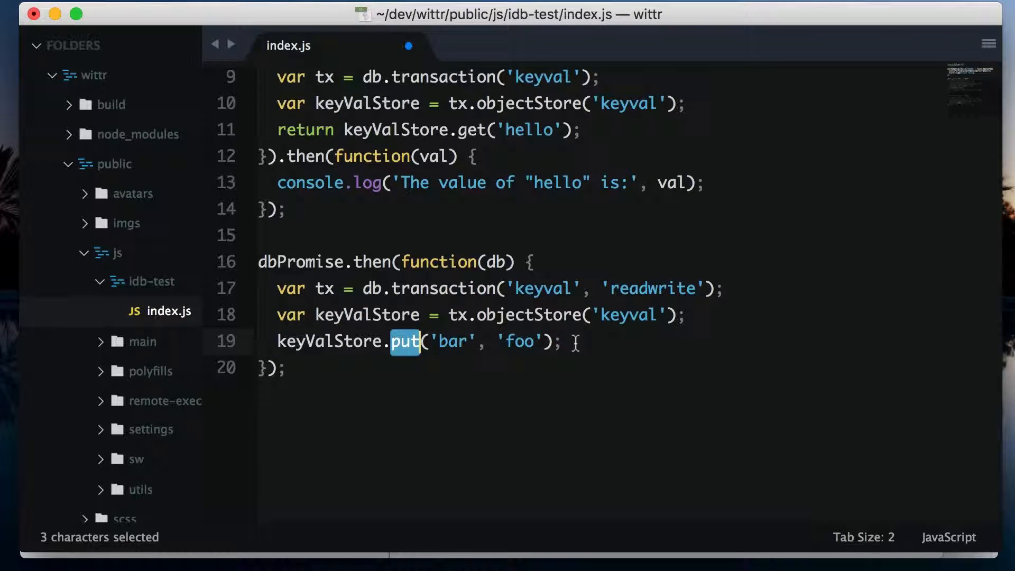
{"action": "left_click", "coordinate": [563, 341]}
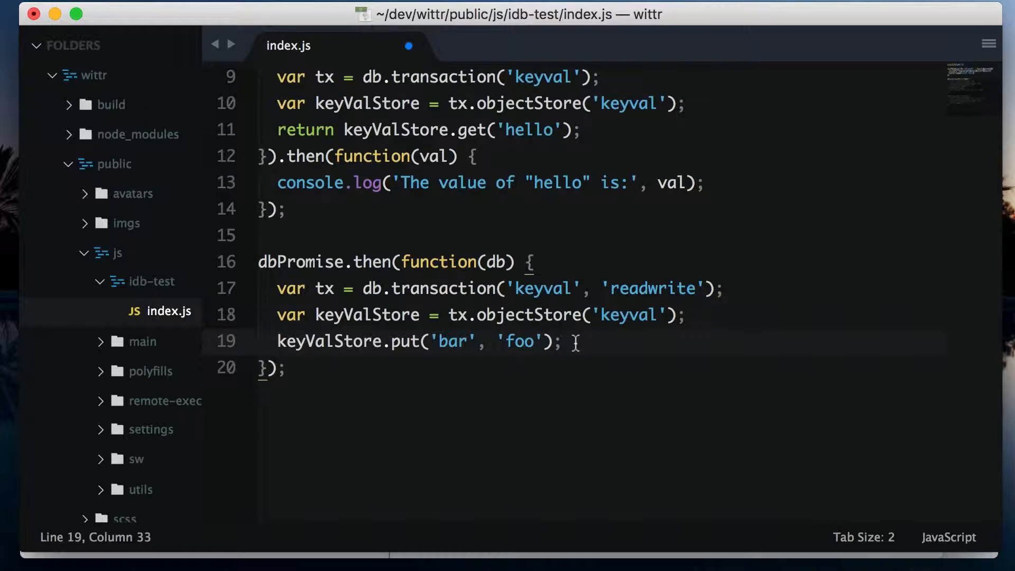
Step: Return tx.complete and chain a callback logging 'Added foo:bar to keyval'
{"action": "type", "text": "return tx"}
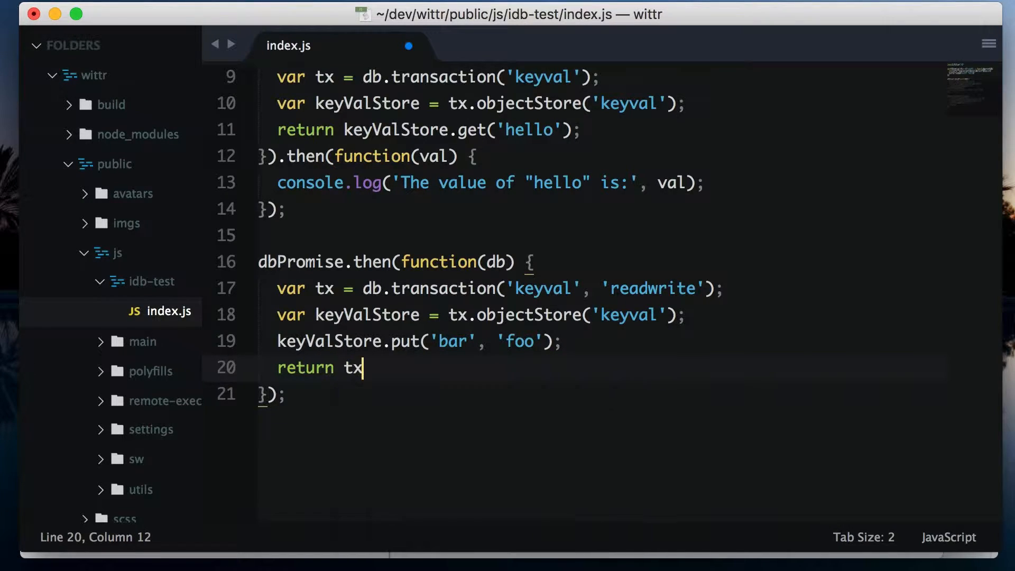
{"action": "type", "text": ".complete;"}
{"action": "left_click", "coordinate": [602, 395]}
{"action": "type", "text": ".then(function() {"}
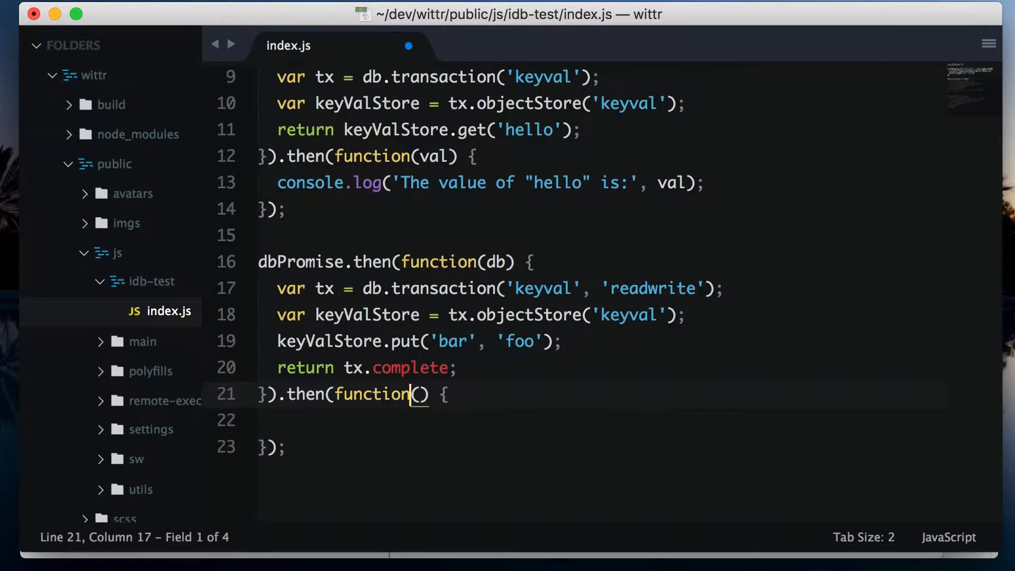
{"action": "type", "text": "console.log('Add');"}
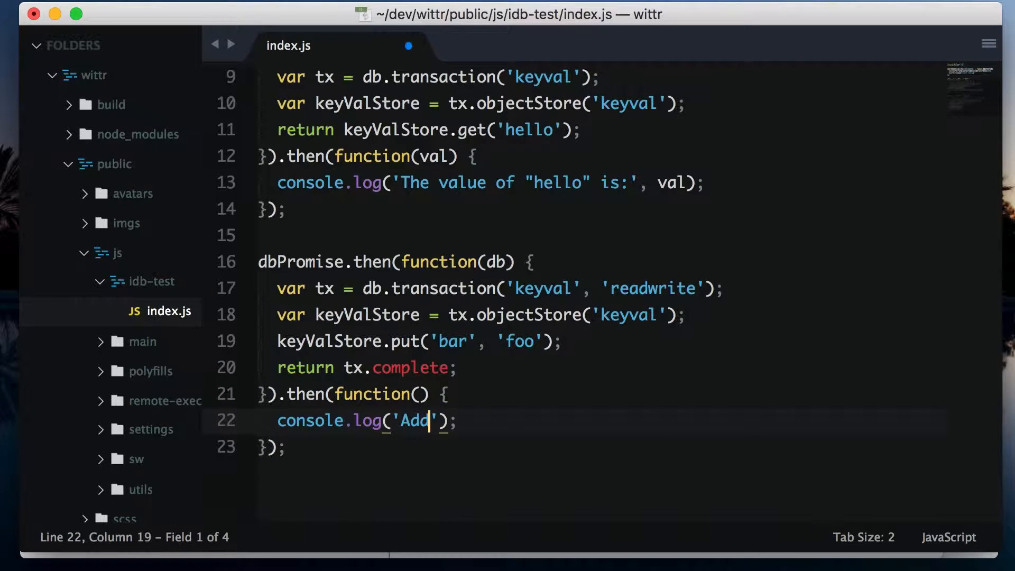
{"action": "type", "text": "ed foo:bar to"}
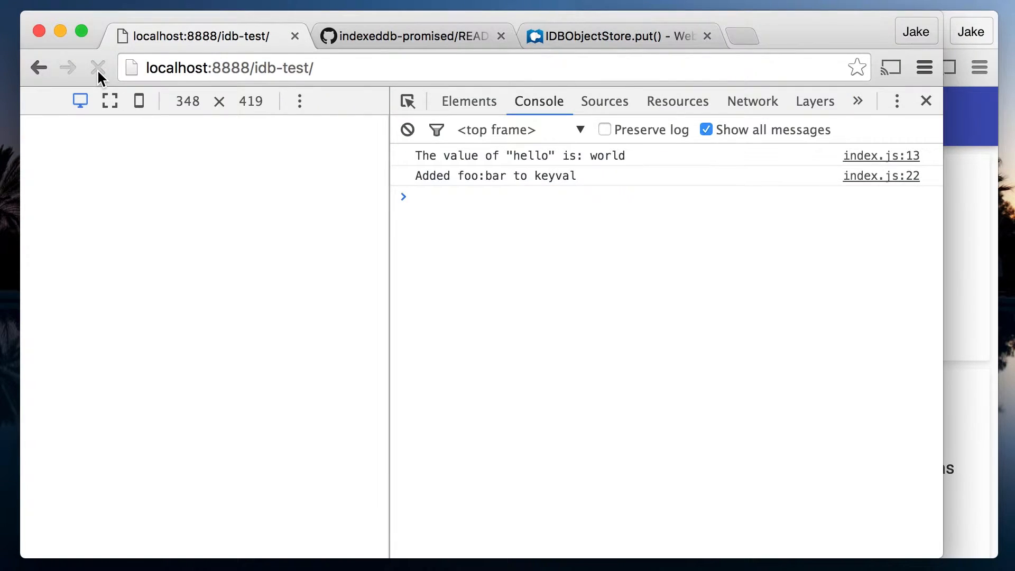
Step: Reload the page and inspect the keyval store in DevTools, showing foo → bar and hello → world
{"action": "left_click", "coordinate": [97, 67]}
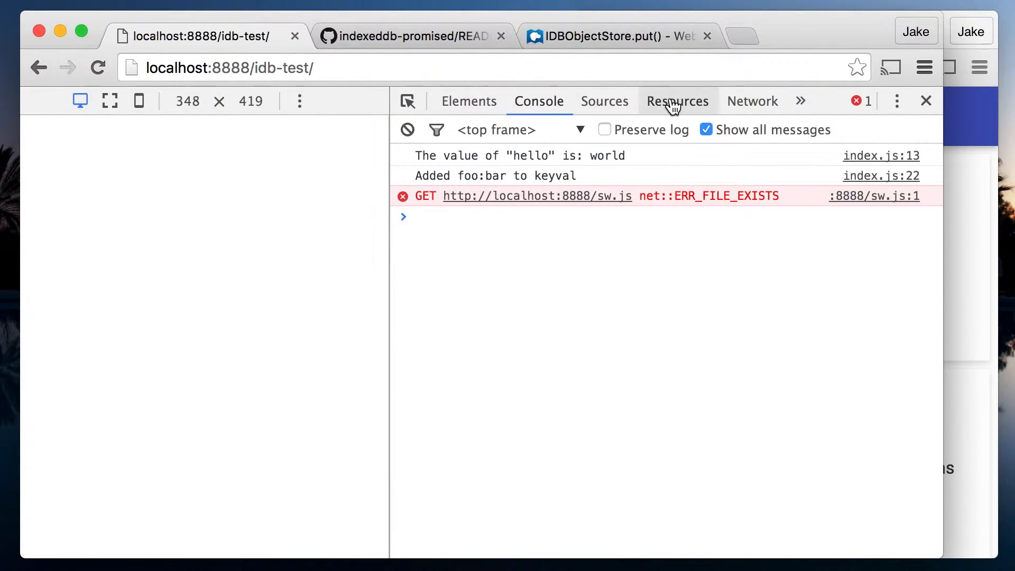
{"action": "left_click", "coordinate": [677, 101]}
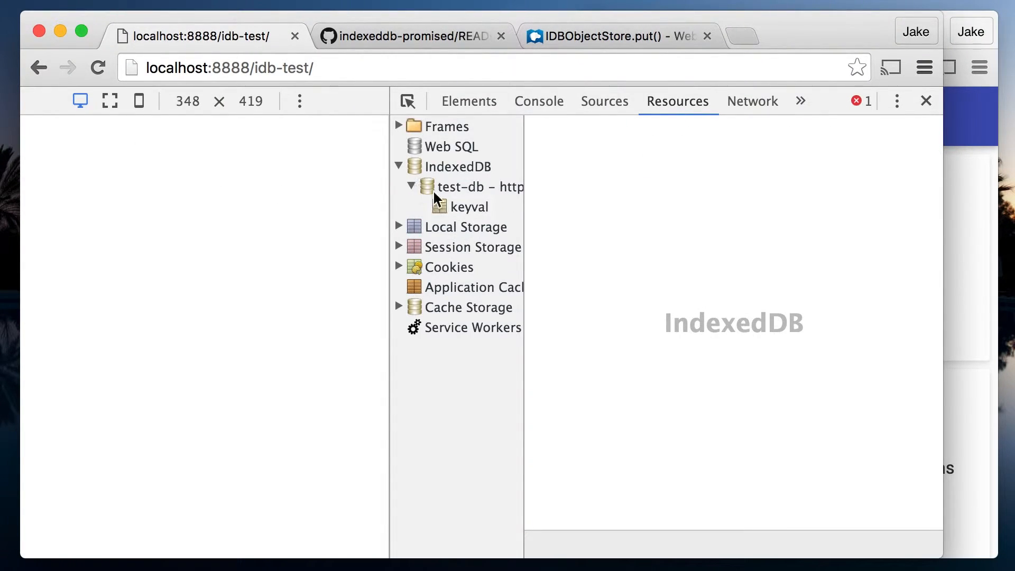
{"action": "left_click", "coordinate": [467, 207]}
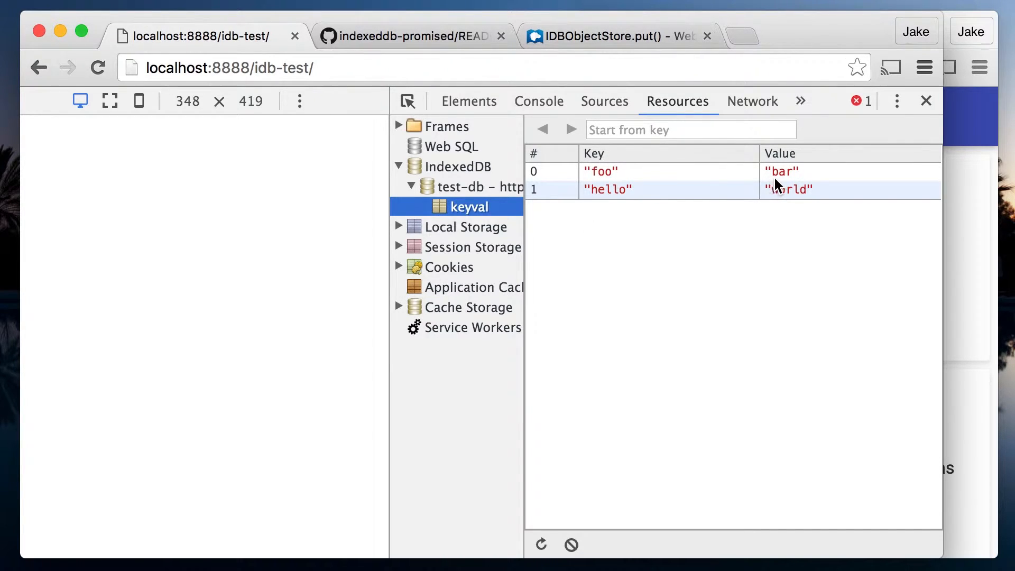